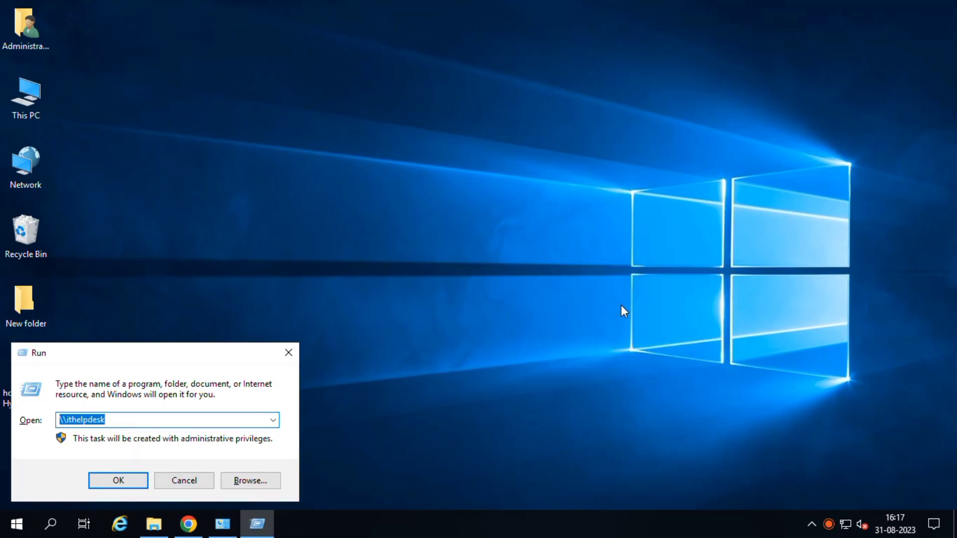
Step: Connect to the EPSON L380 Series printer on \\ithelpdesk and view the 0x0000011b error details
type("\\\\i")
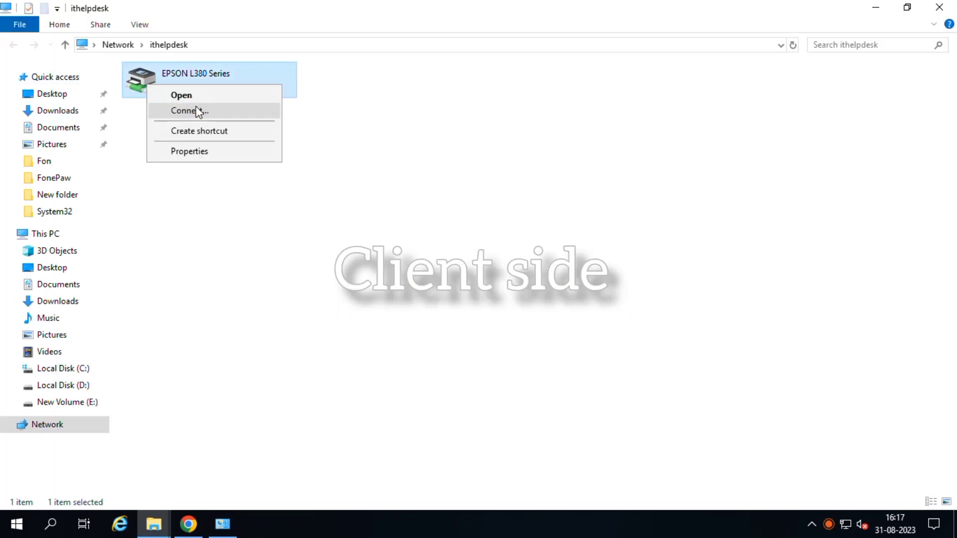
left_click(189, 111)
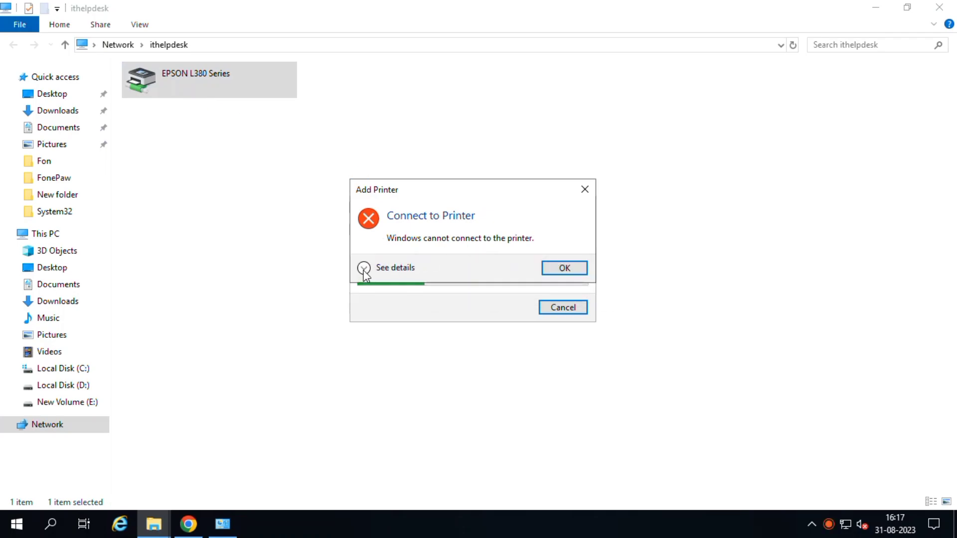
left_click(395, 267)
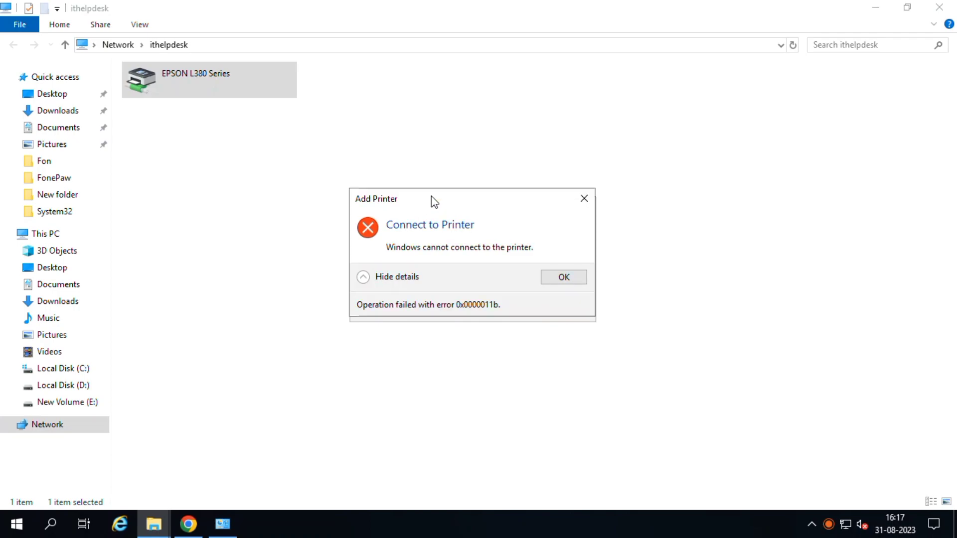
left_click(51, 524)
type("snip")
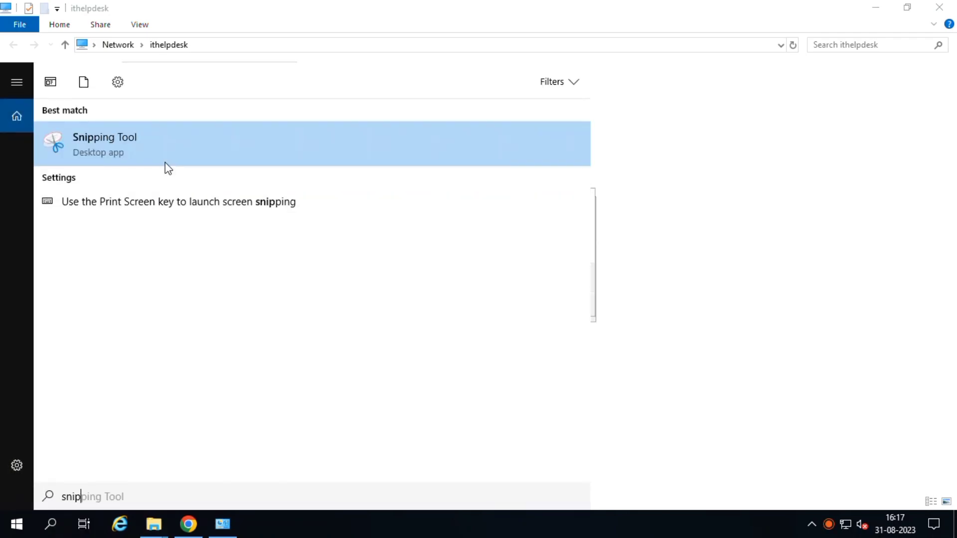
Step: Capture a snip of the 0x0000011b error dialog in Snipping Tool, then minimize it
left_click(104, 143)
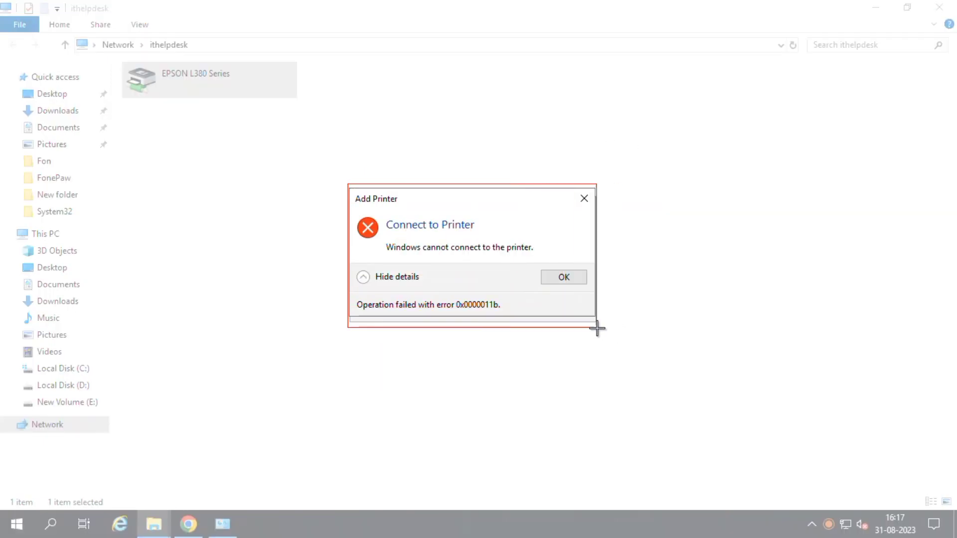
left_click(256, 524)
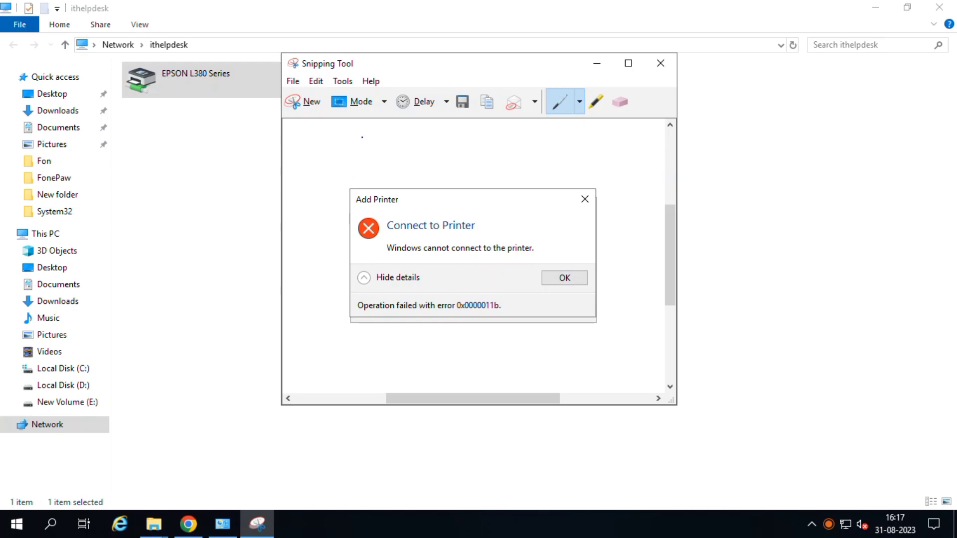
left_click(292, 80)
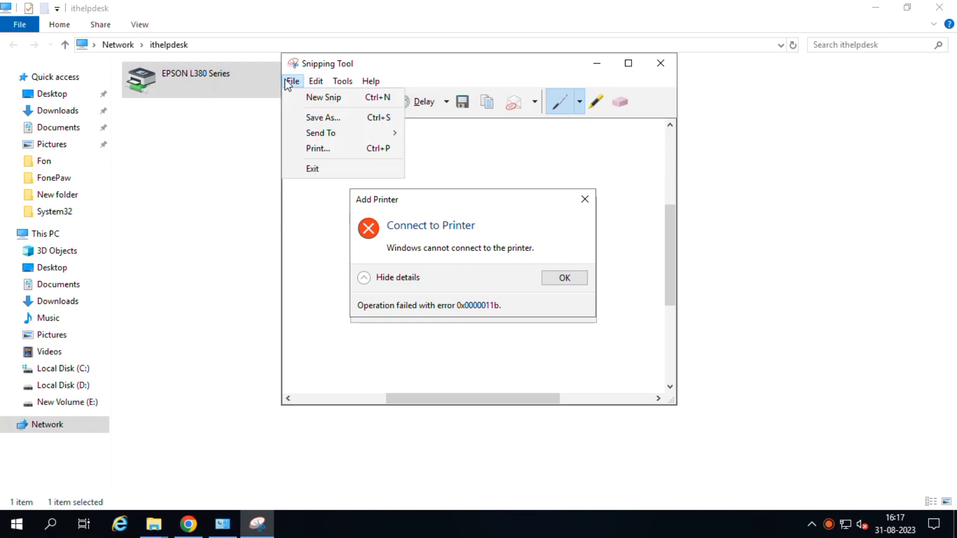
left_click(323, 118)
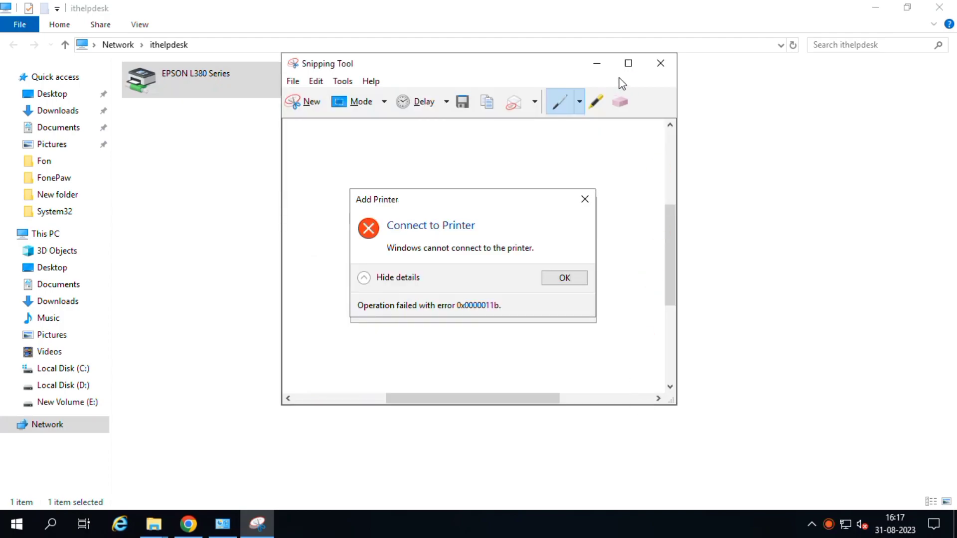
left_click(660, 63)
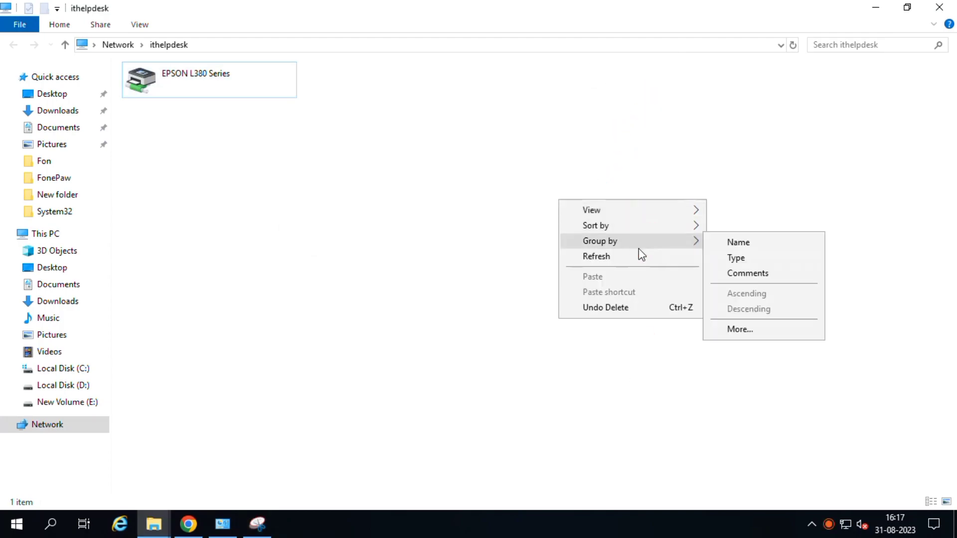
left_click(490, 207)
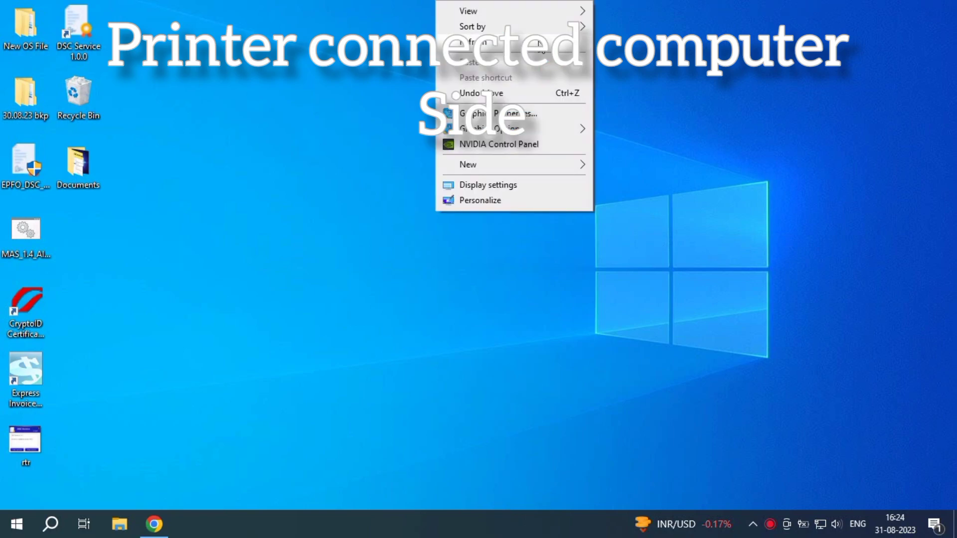
Step: Search for 'rege' and run Registry Editor as administrator
left_click(51, 524)
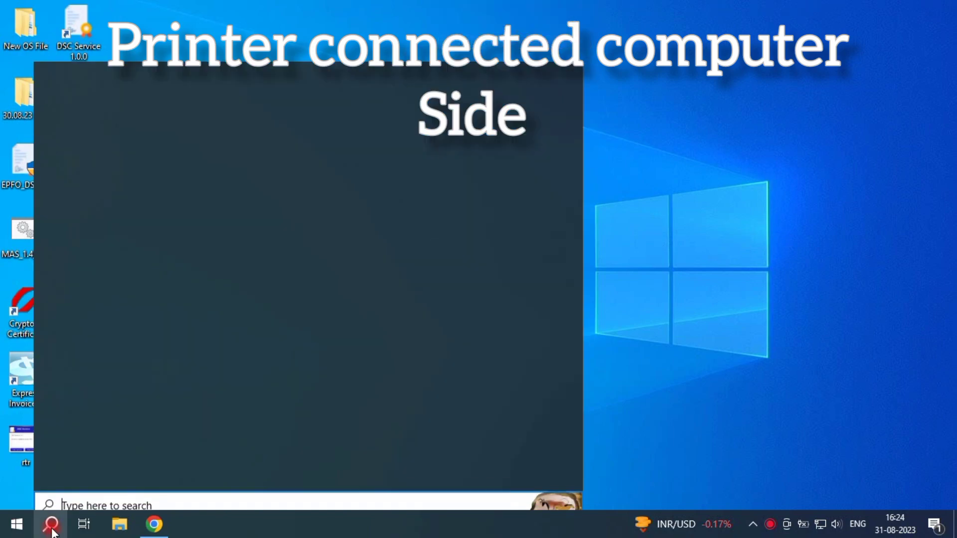
type("regedit")
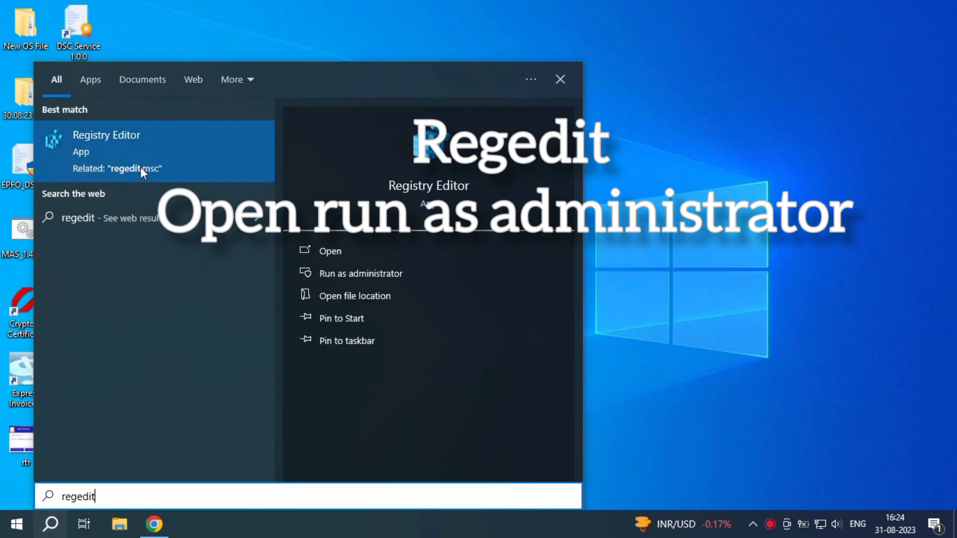
right_click(106, 146)
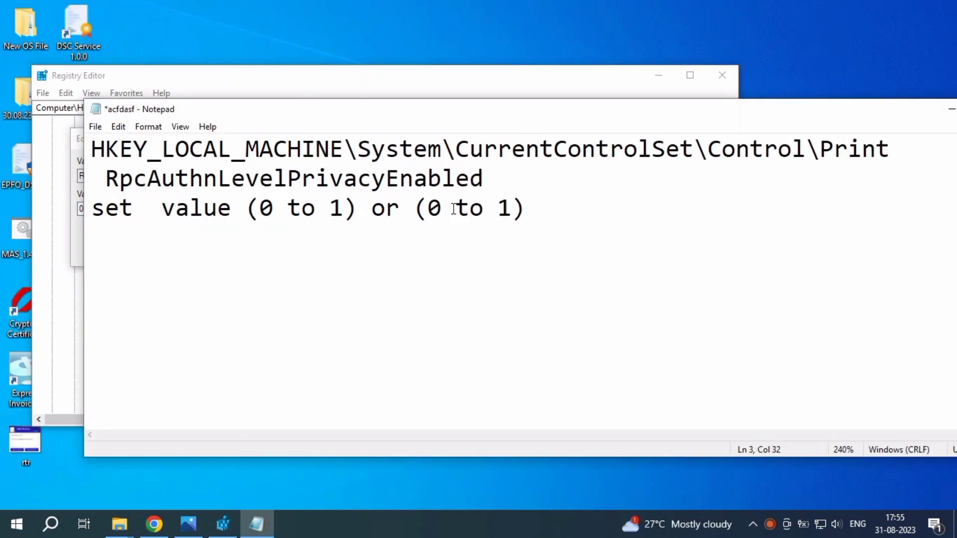
left_click_drag(247, 209, 359, 209)
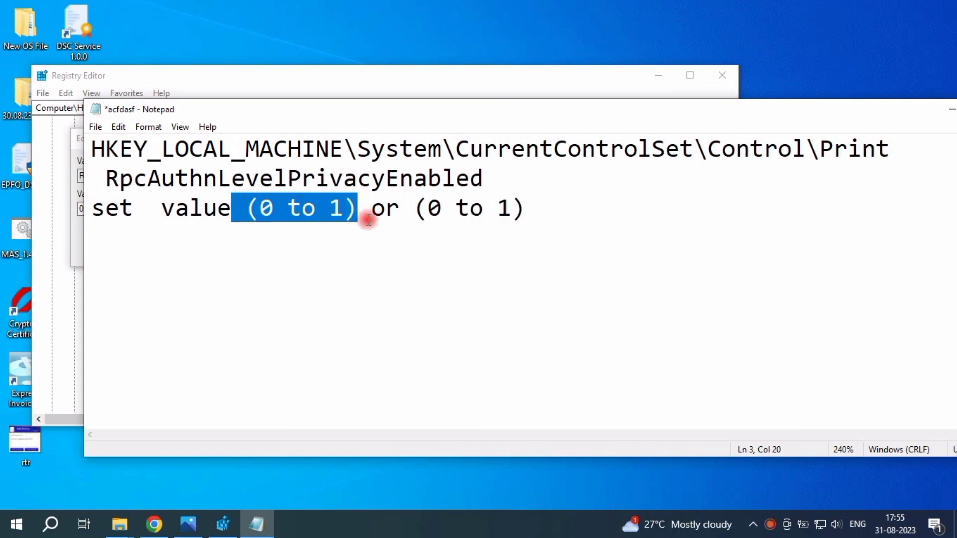
left_click_drag(360, 208, 397, 209)
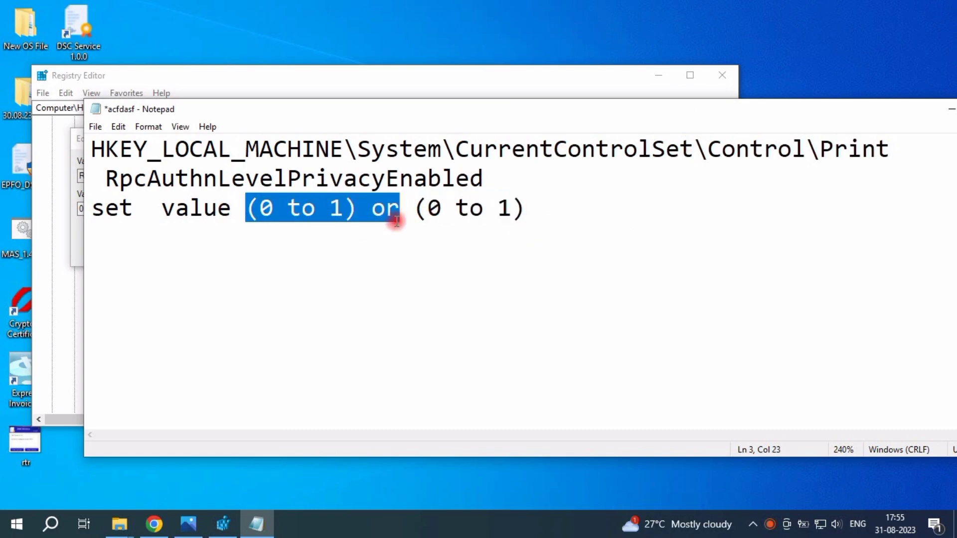
left_click_drag(415, 209, 524, 209)
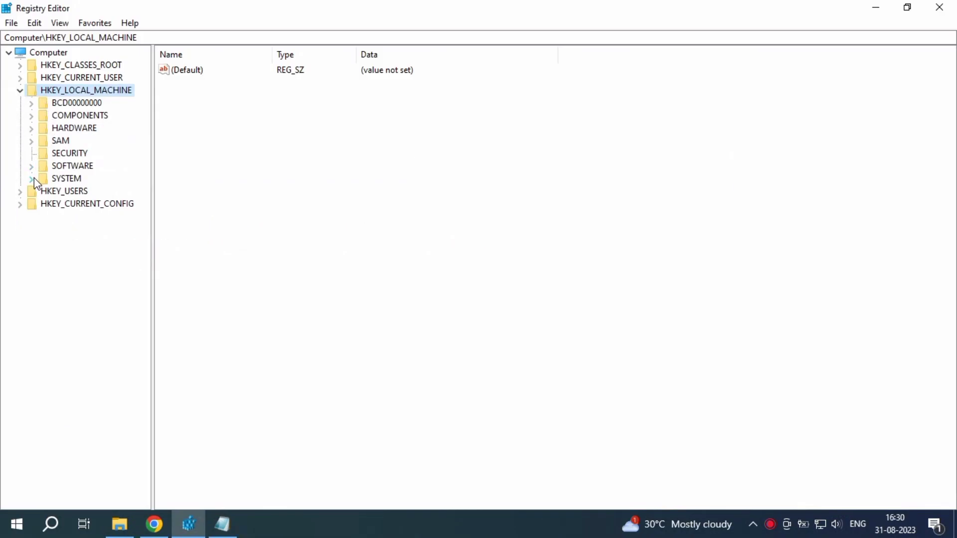
Step: Navigate to HKEY_LOCAL_MACHINE\SYSTEM\CurrentControlSet\Control\Print
left_click(30, 178)
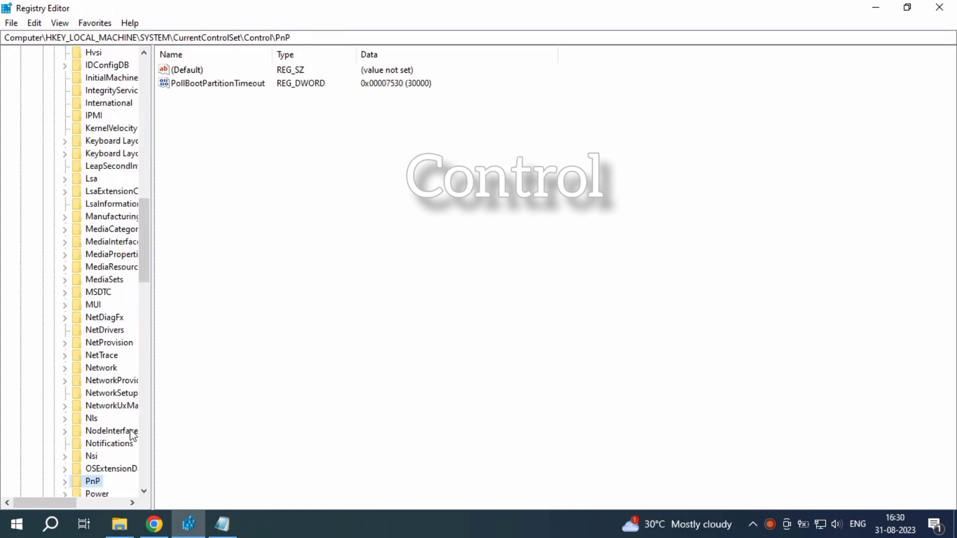
scroll("down", 3)
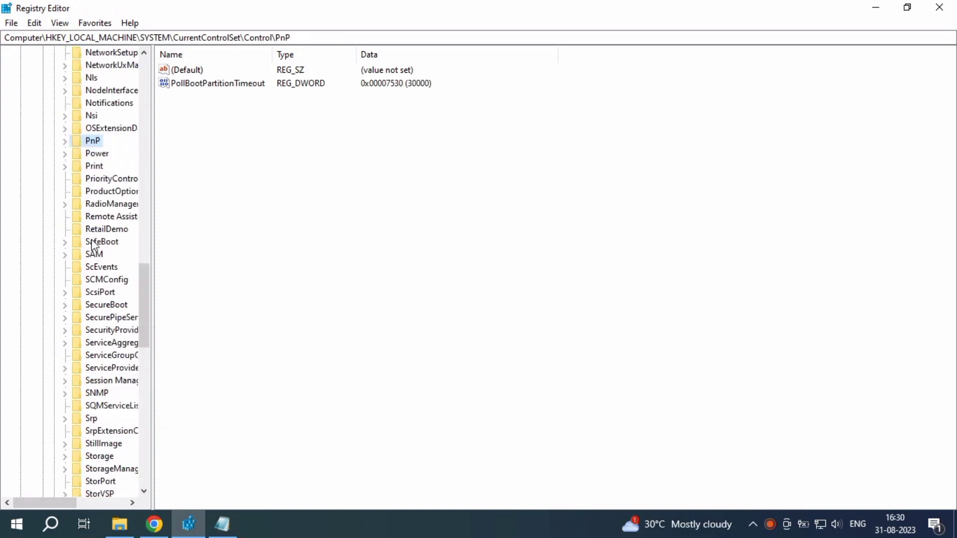
left_click(94, 165)
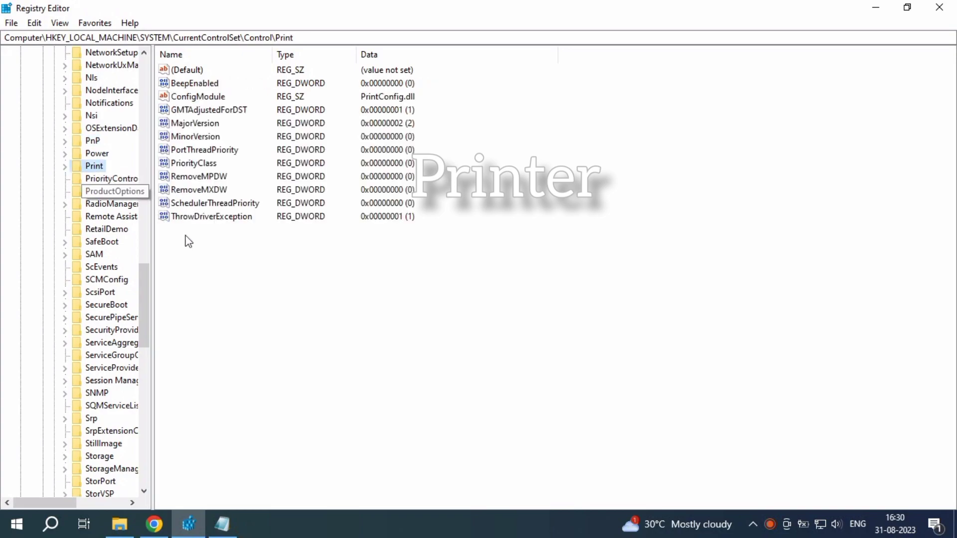
left_click(188, 70)
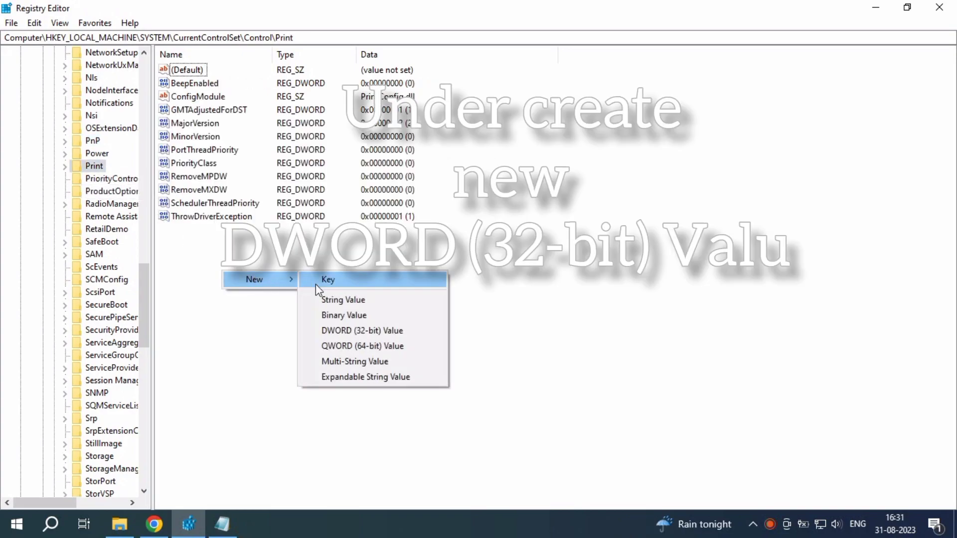
Step: Add DWORD (32-bit) value RpcAuthnLevelPrivacyEnabled under Print with data 1
left_click(361, 330)
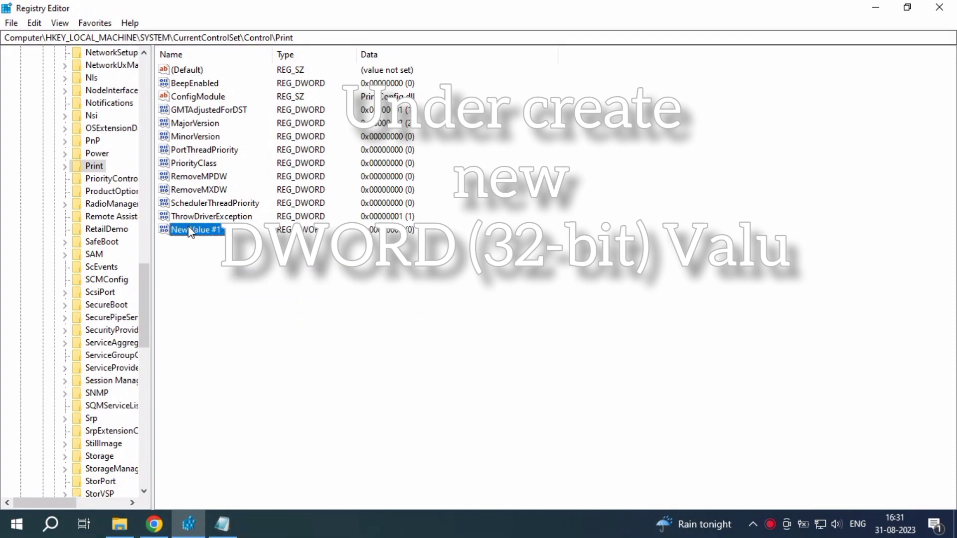
left_click(229, 287)
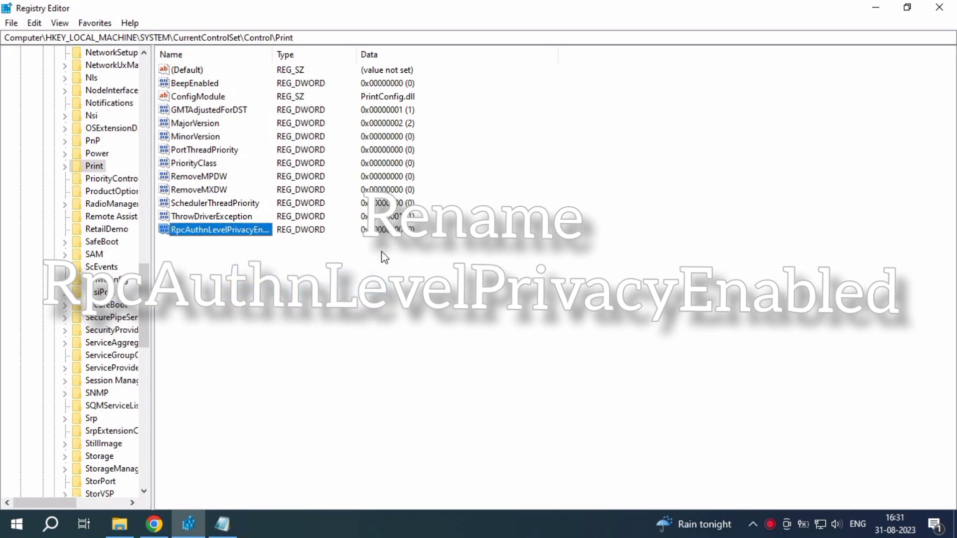
right_click(214, 229)
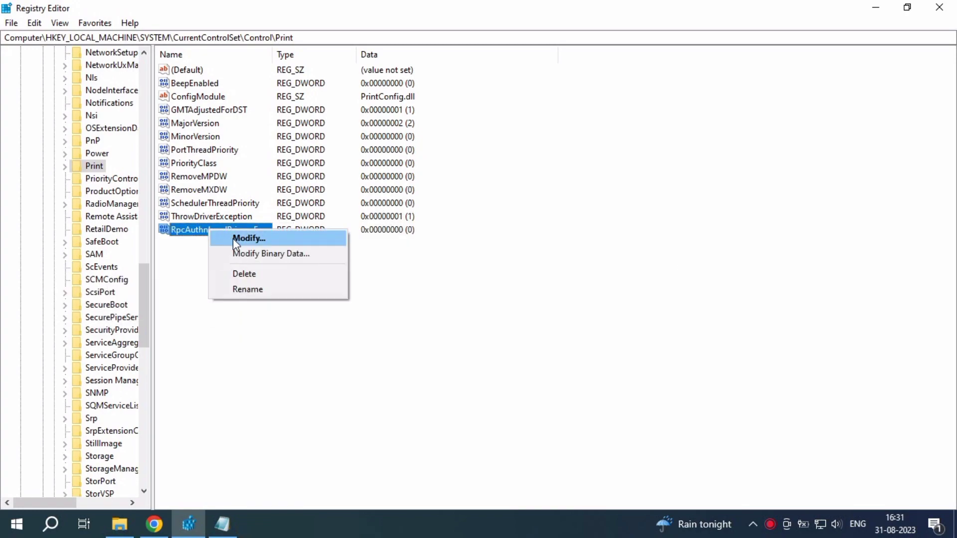
left_click(248, 238)
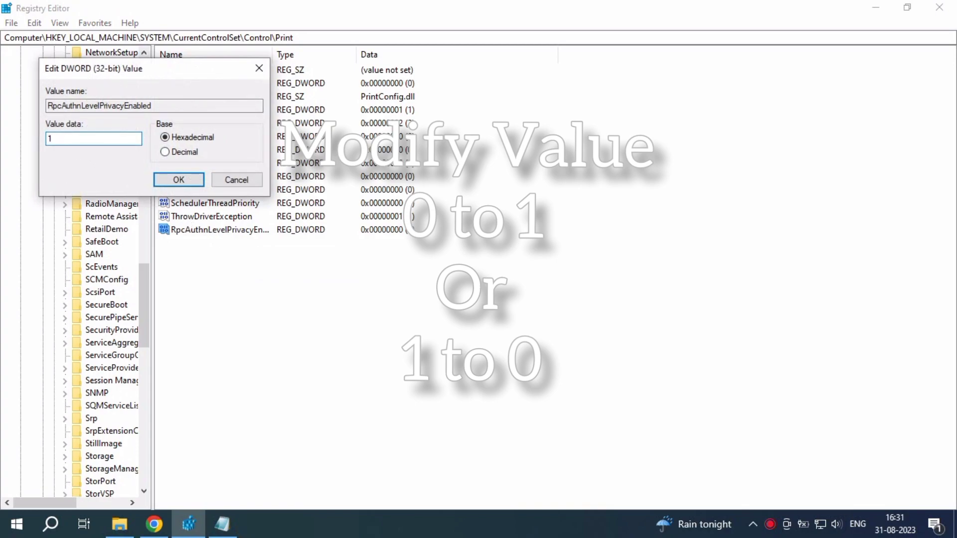
left_click(178, 179)
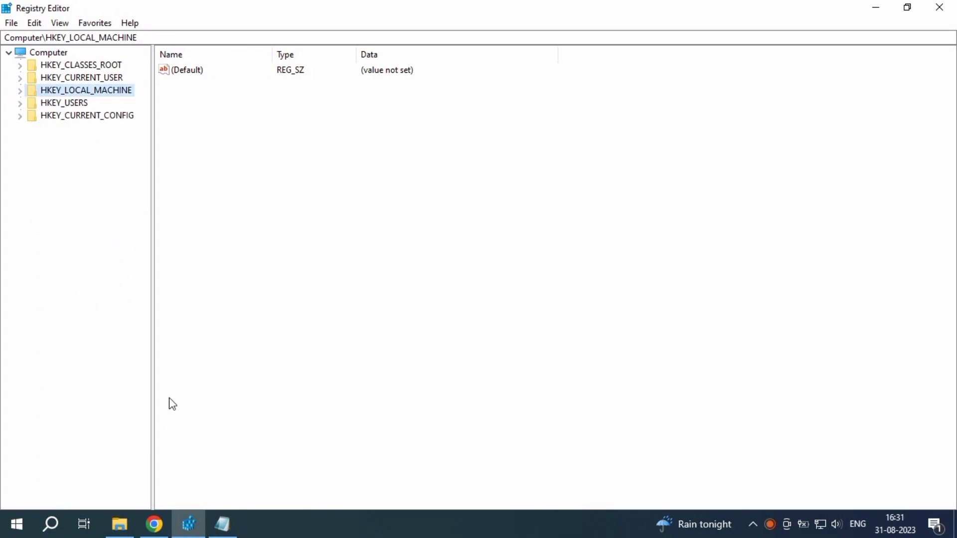
Step: Search Windows for 'services'
left_click(51, 524)
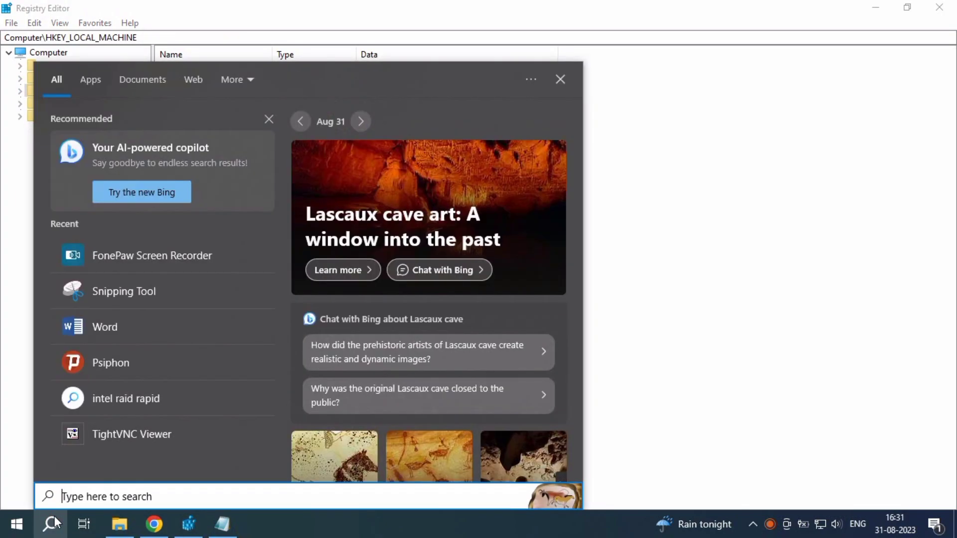
type("services")
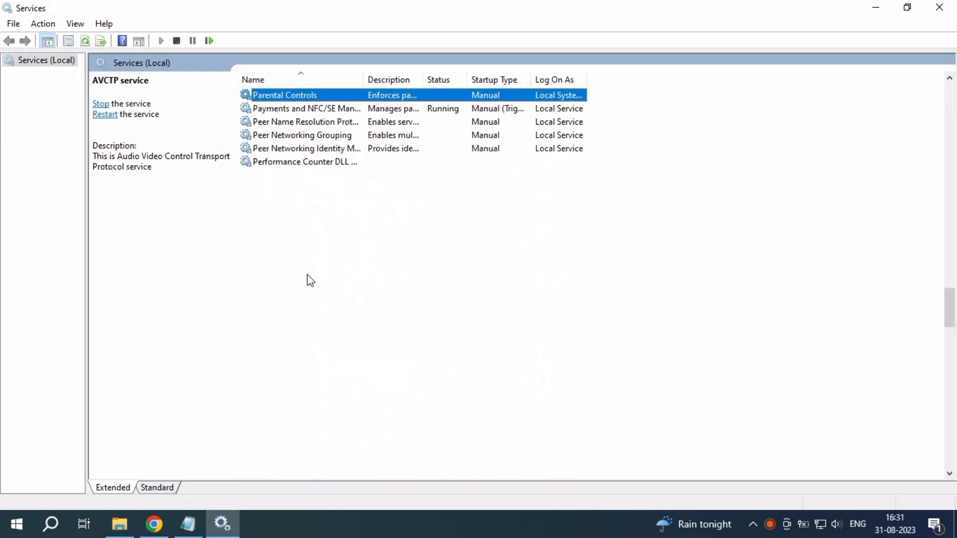
Step: Stop the Print Spooler service, then start it again
left_click(276, 255)
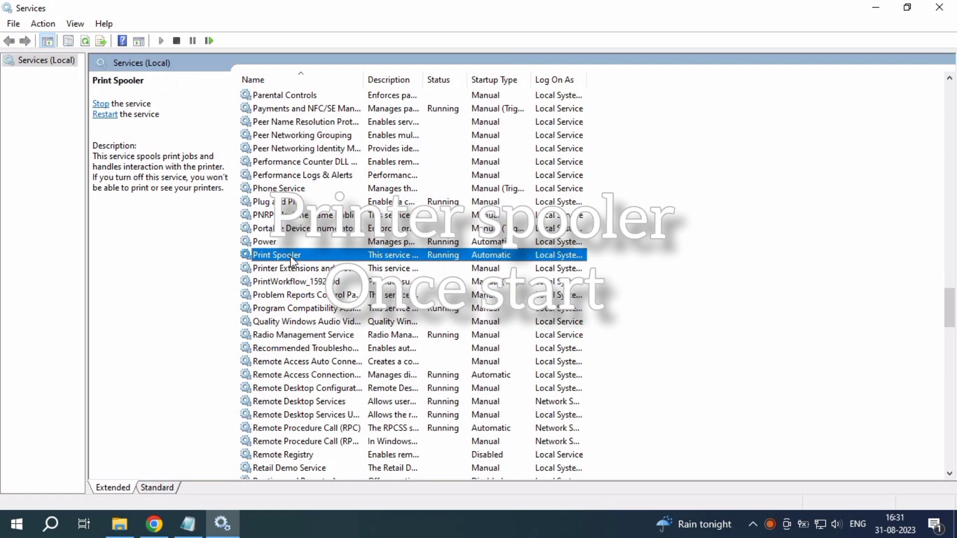
mouse_move(106, 114)
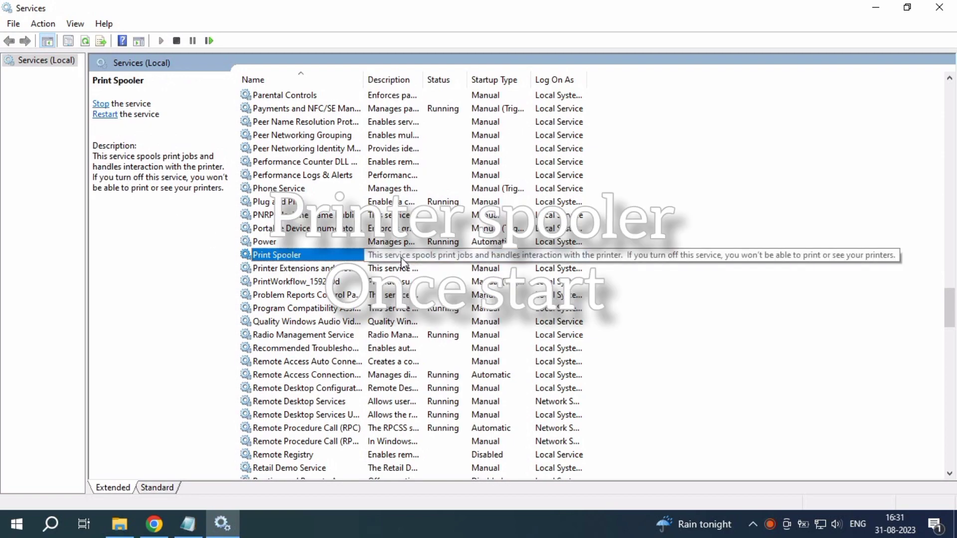
left_click(100, 104)
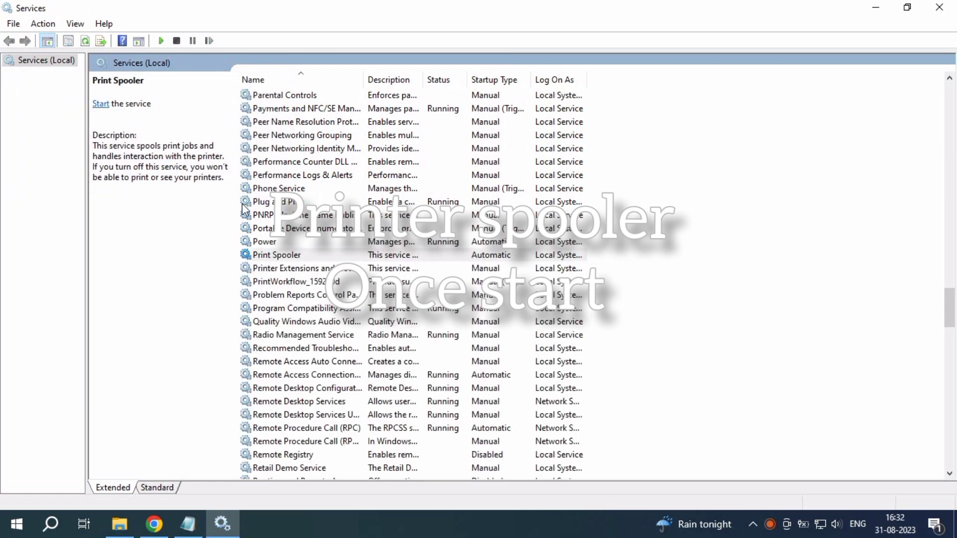
left_click(275, 255)
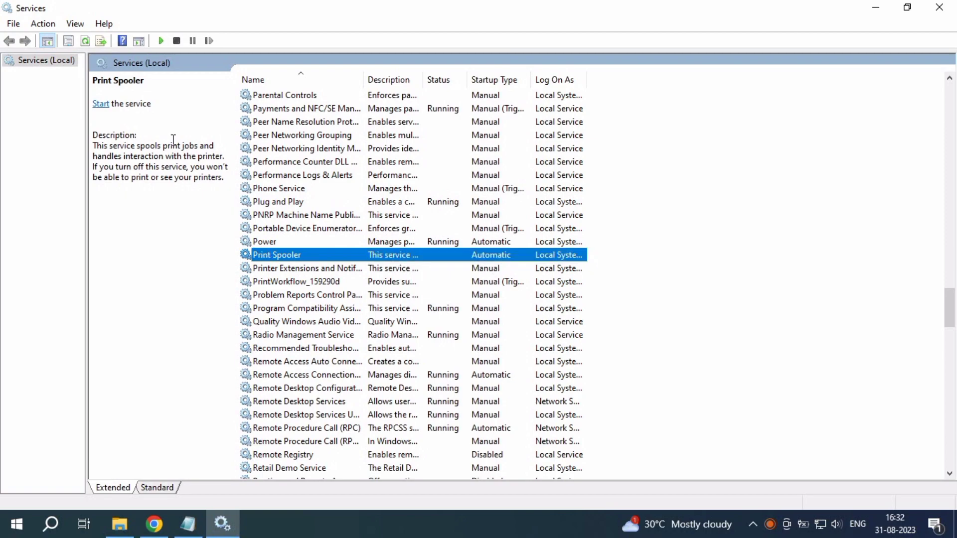
left_click(100, 103)
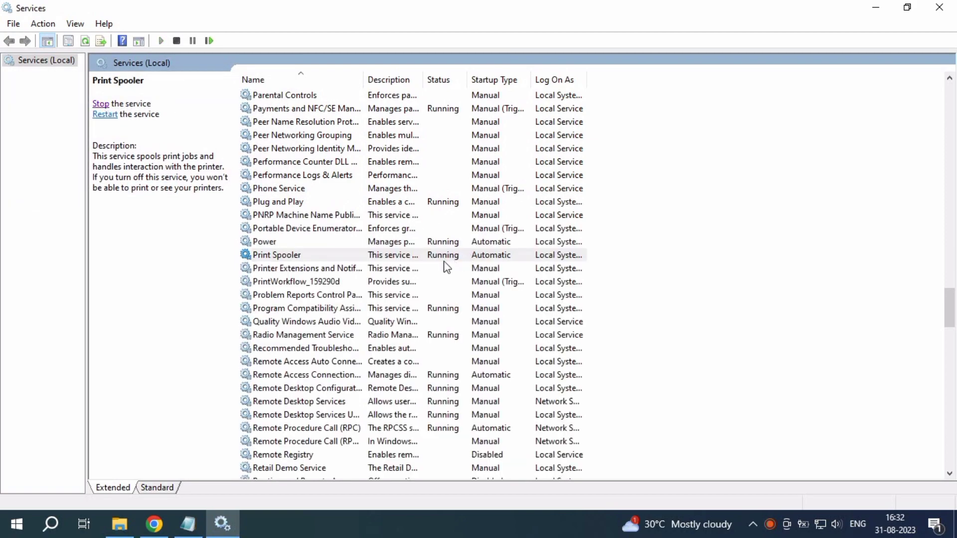
mouse_move(670, 233)
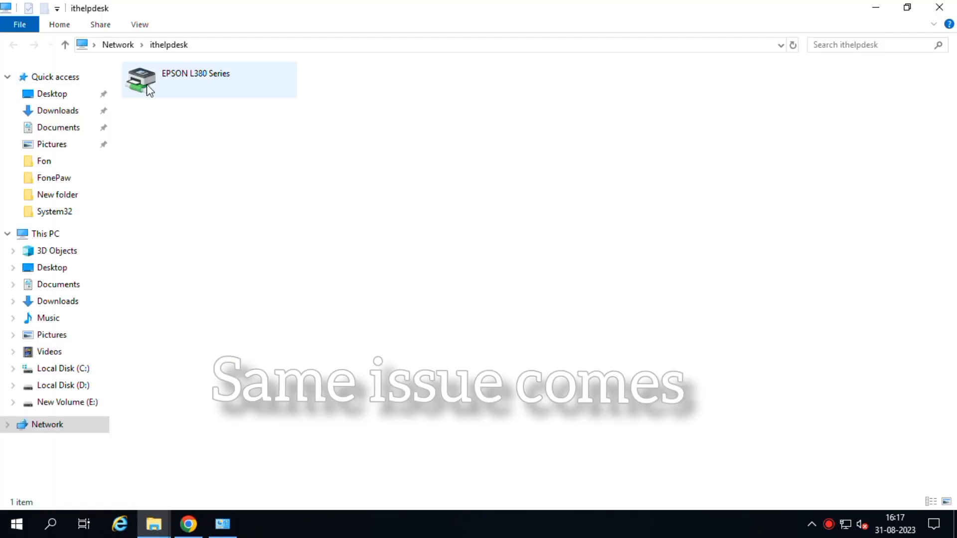
Step: Retry connecting by double-clicking the EPSON L380 Series printer on ithelpdesk
double_click(140, 79)
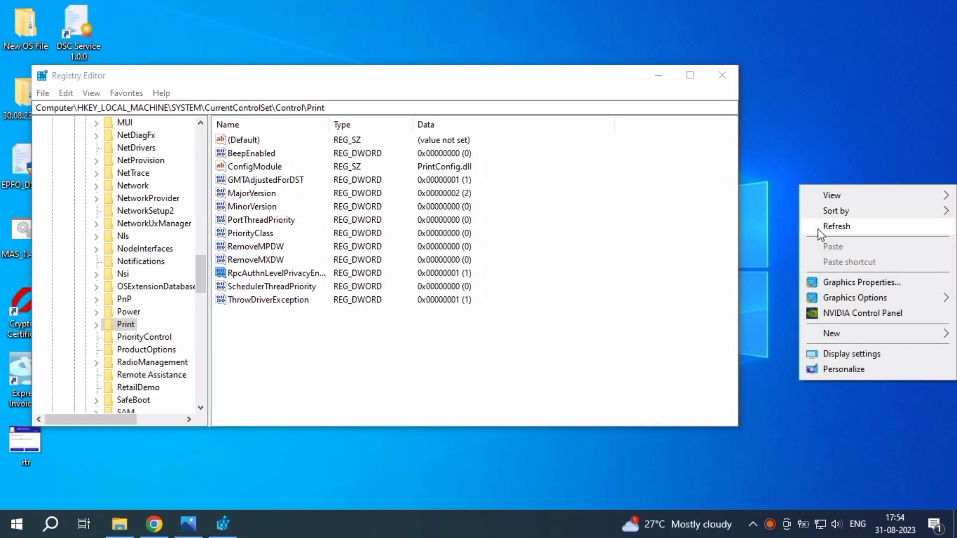
Step: Change RpcAuthnLevelPrivacyEnabled's value data from 1 to 0
left_click(846, 180)
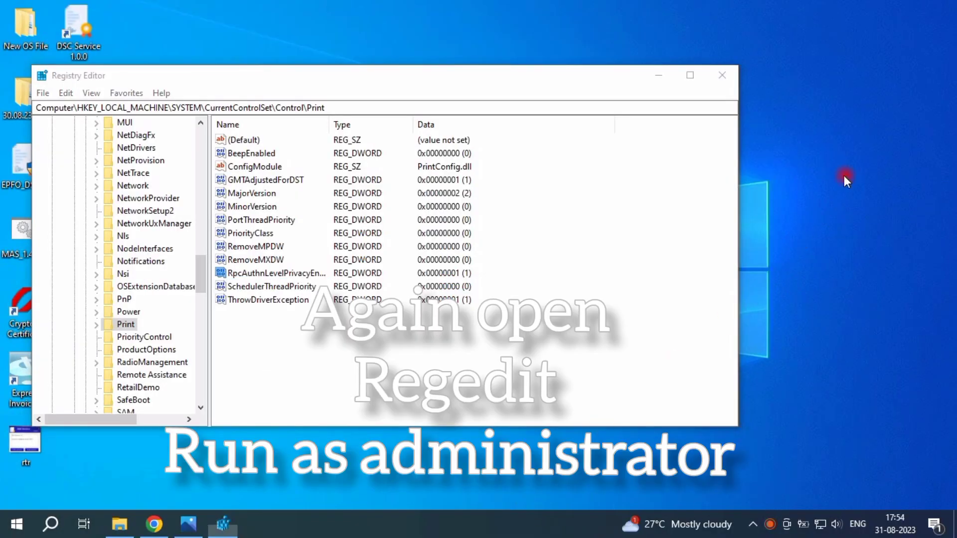
left_click(273, 273)
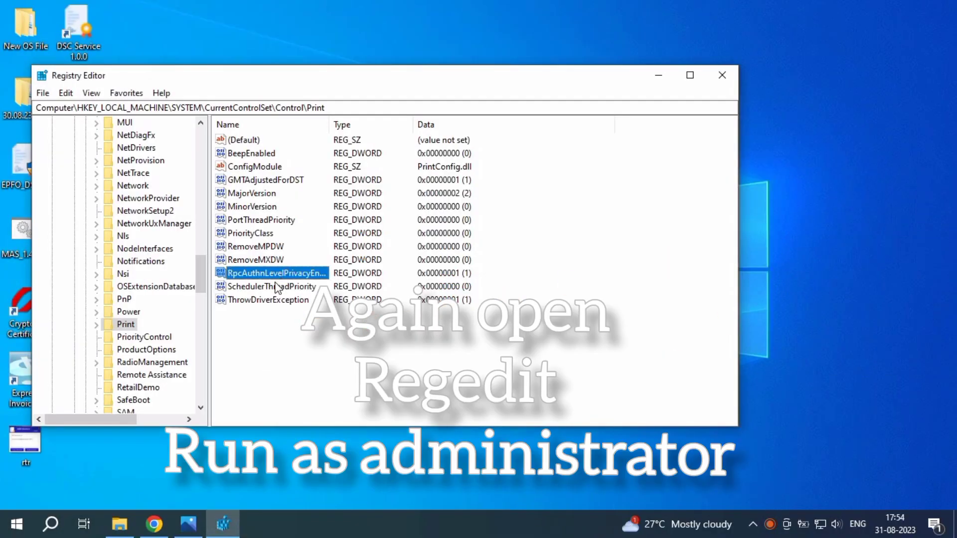
right_click(271, 273)
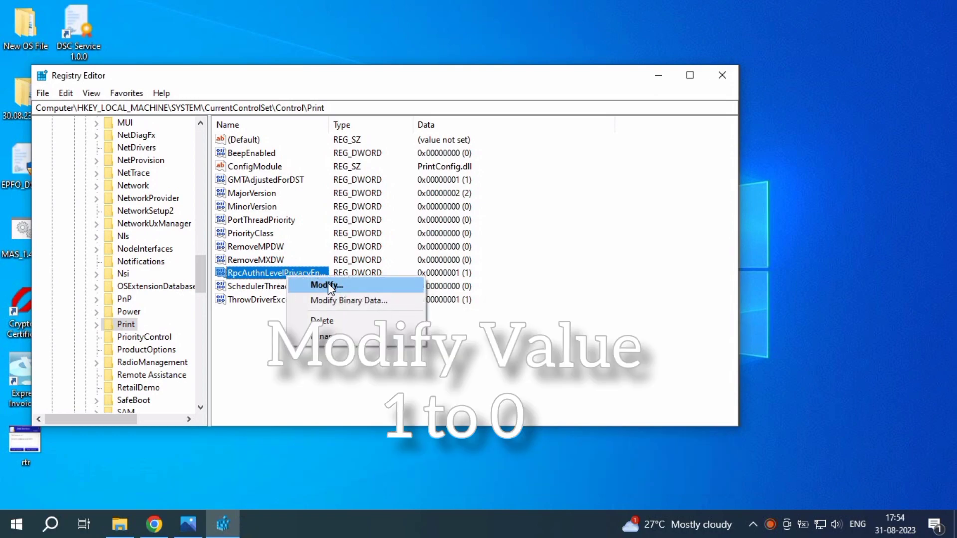
left_click(326, 286)
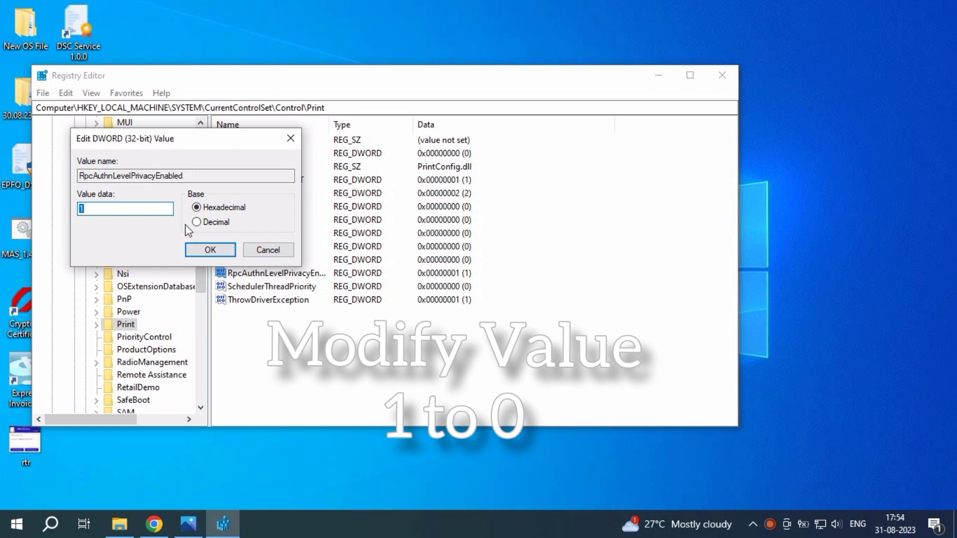
mouse_move(165, 224)
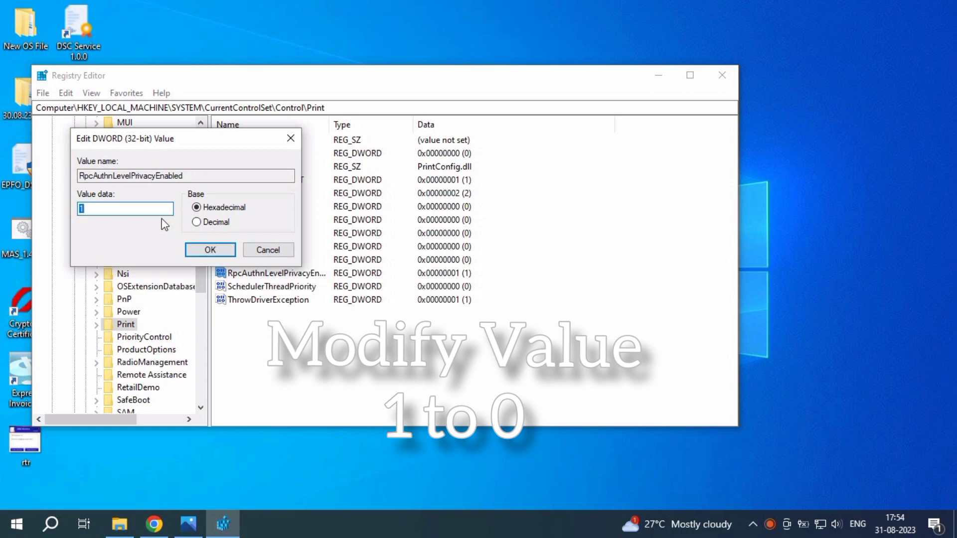
type("0")
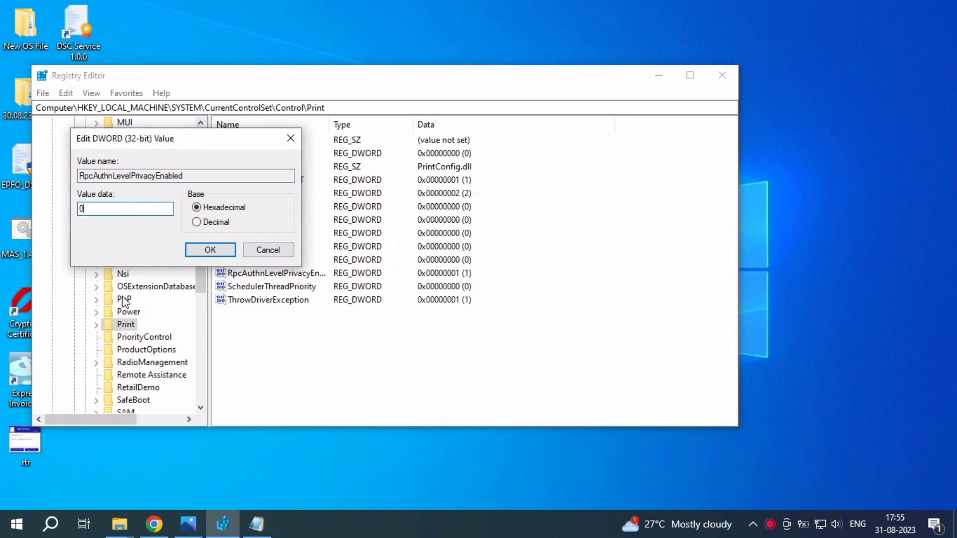
left_click(210, 250)
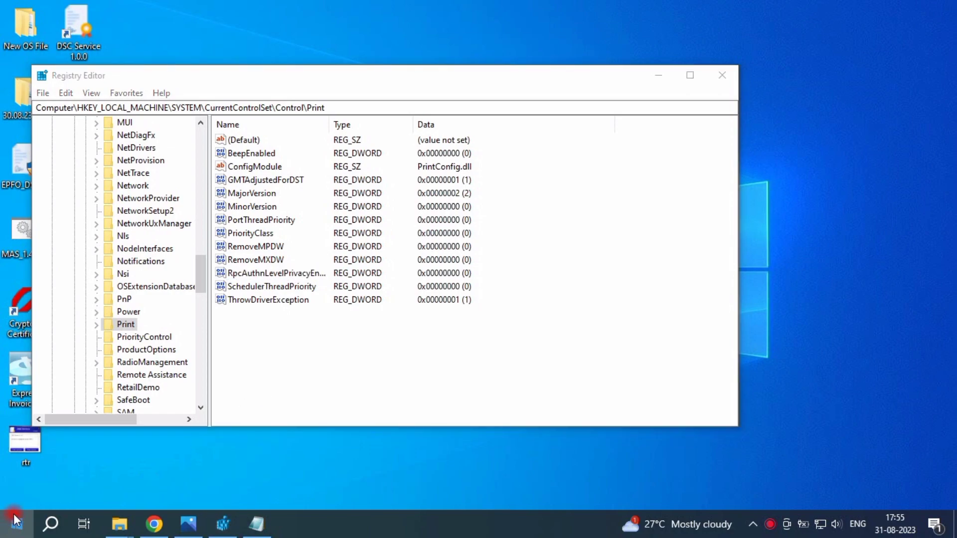
Step: Restart the computer from the Start menu power options
left_click(14, 524)
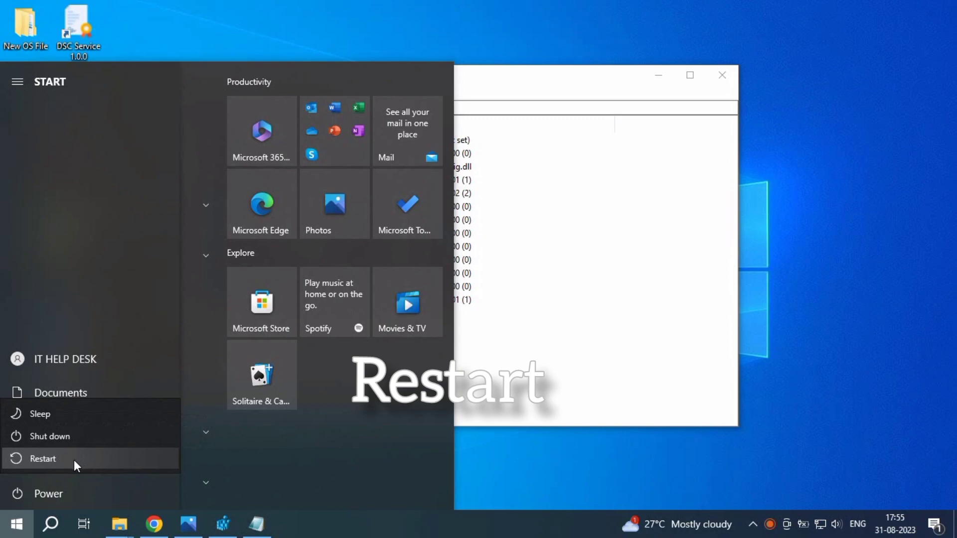
left_click(42, 458)
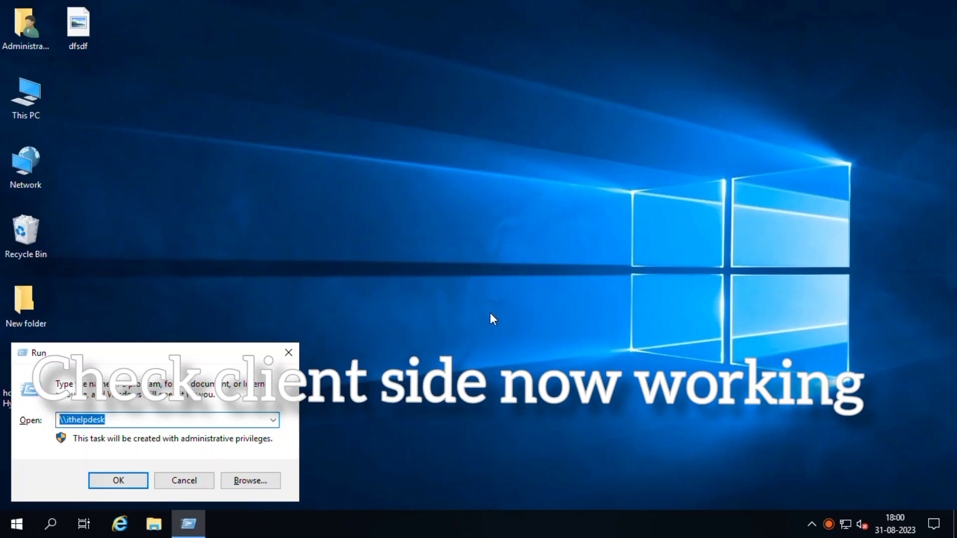
Step: Open \\ithelpdesk in File Explorer and select its shared EPSON L380 Series printer
type("\\\\i")
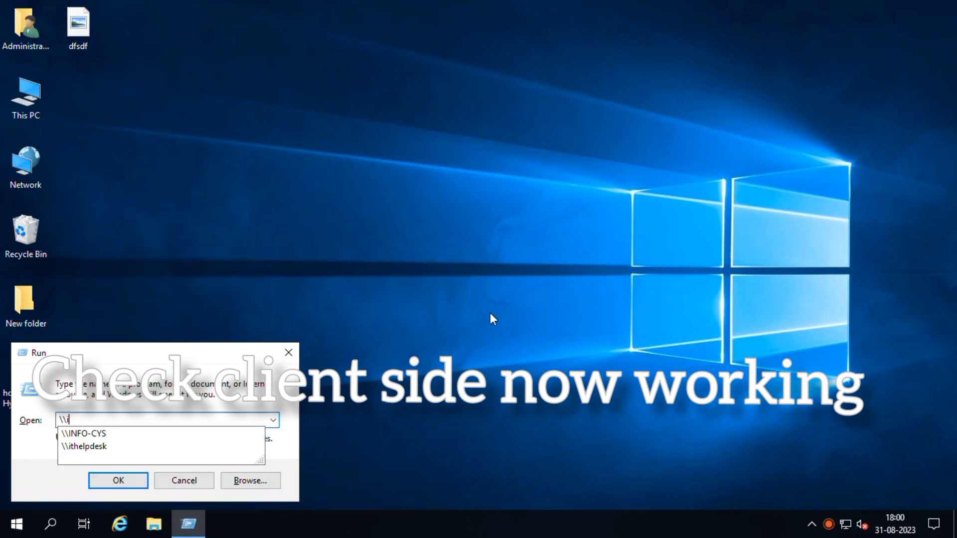
left_click(118, 481)
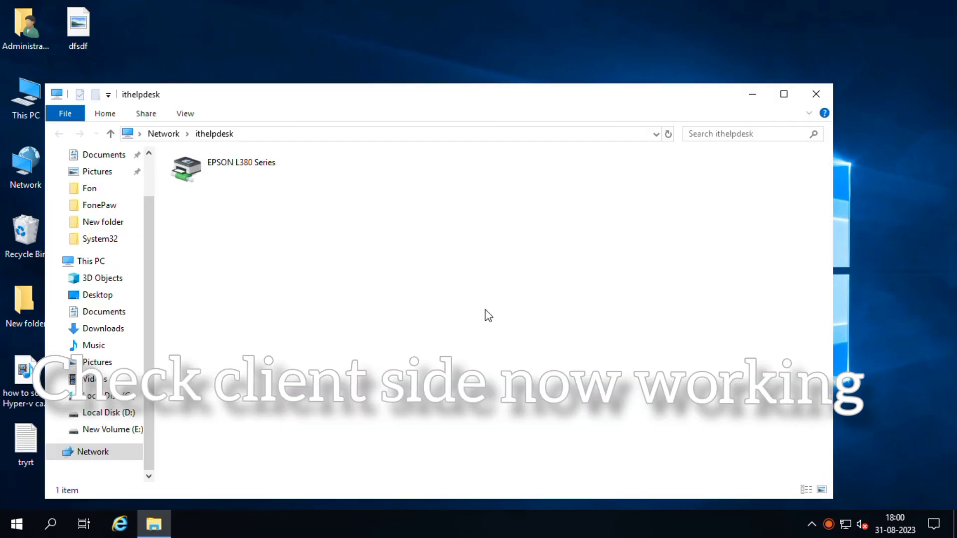
left_click(241, 168)
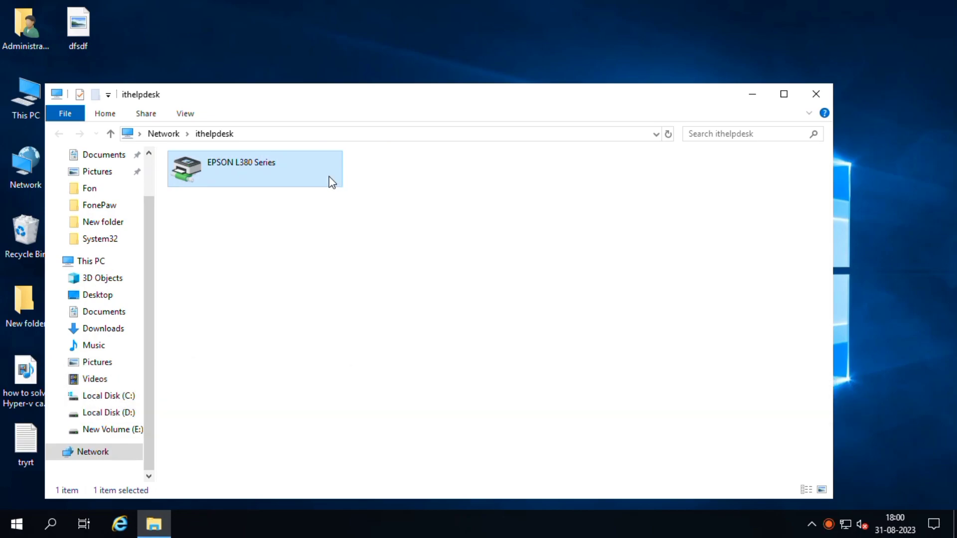
key("Win+r")
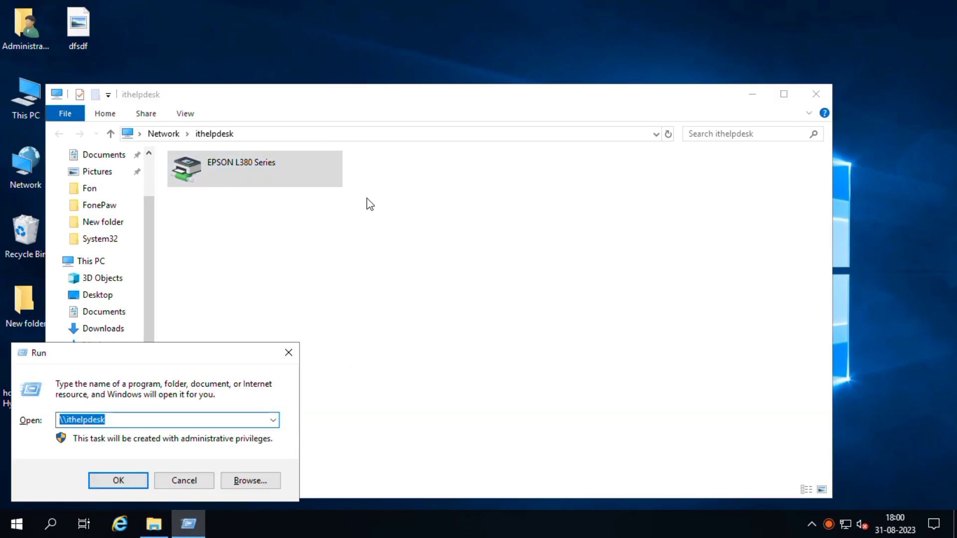
Step: Confirm via control printers that EPSON L380 Series on ithelpdesk is installed, then close the window
type("control p")
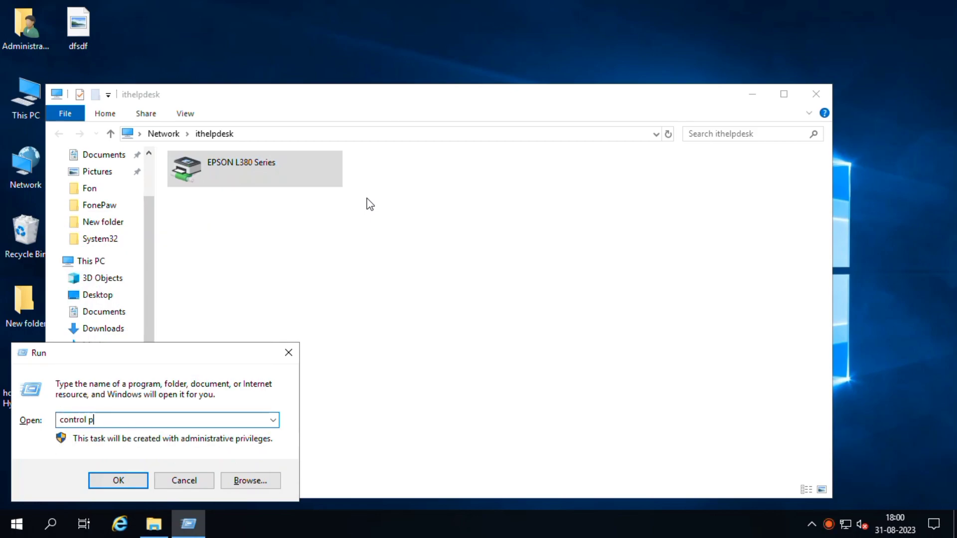
type("rinters")
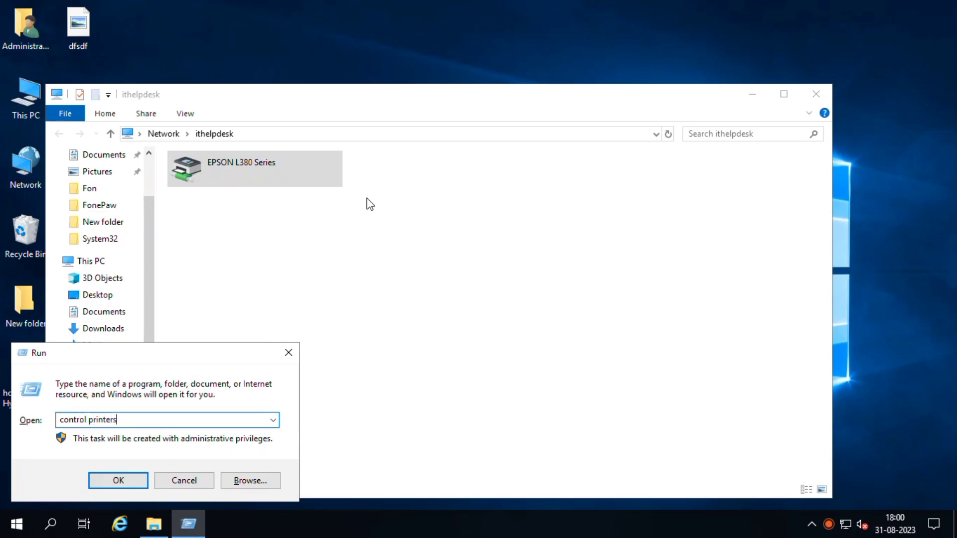
left_click(118, 481)
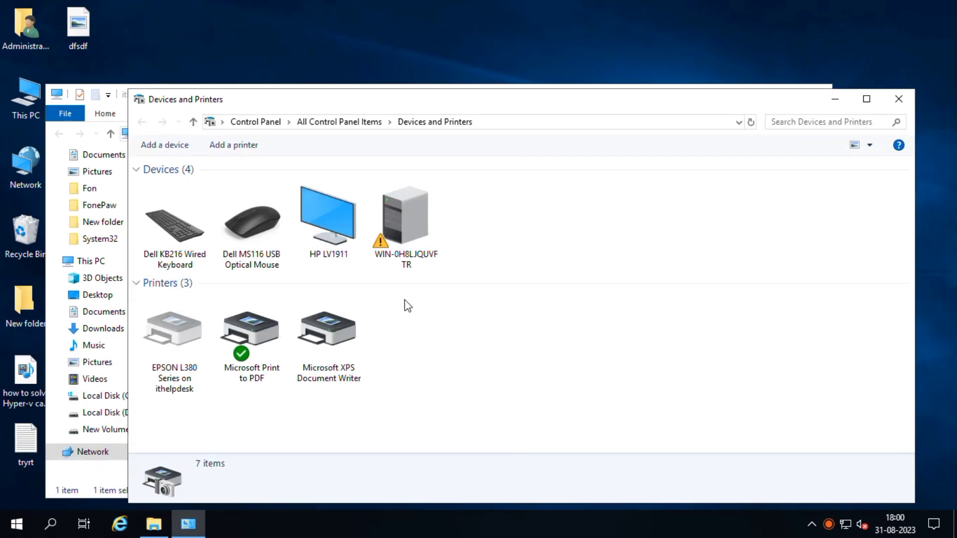
left_click(174, 328)
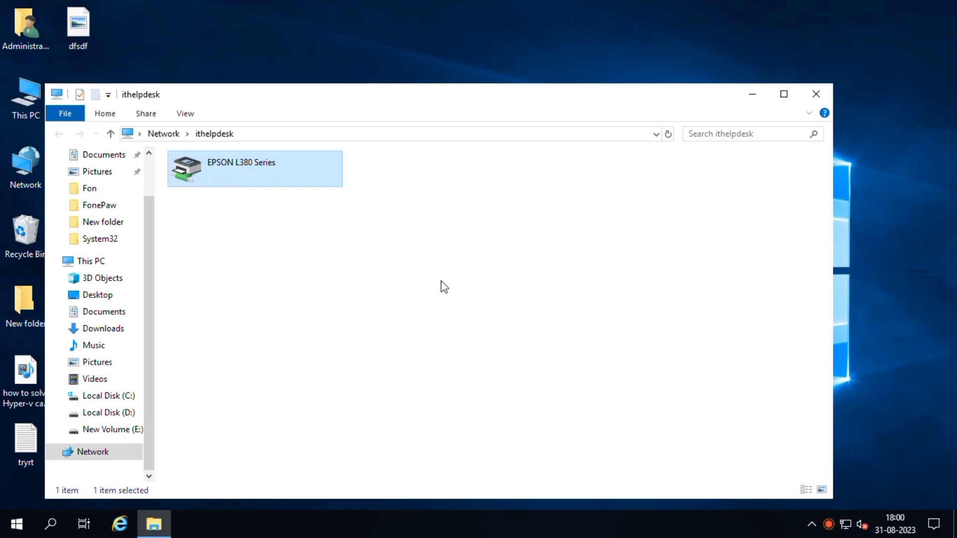
left_click(487, 345)
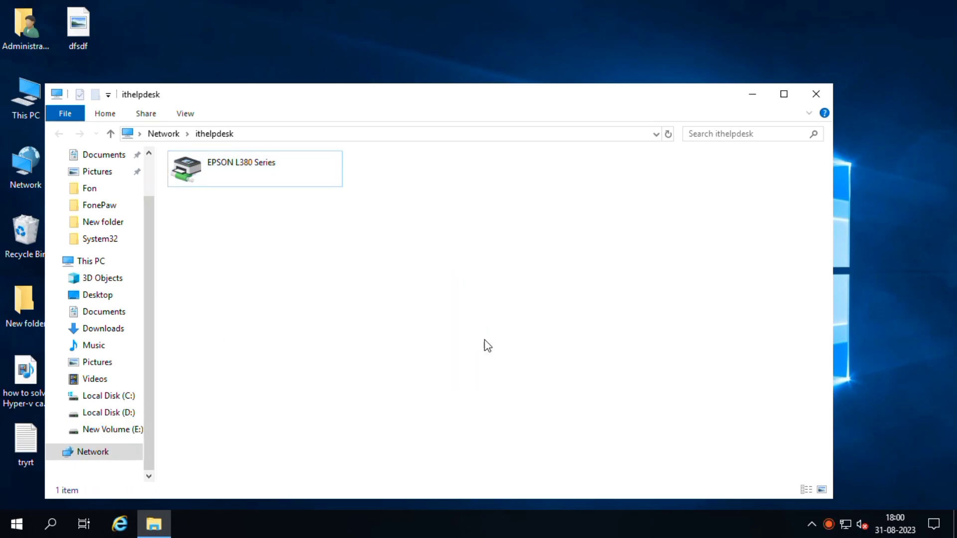